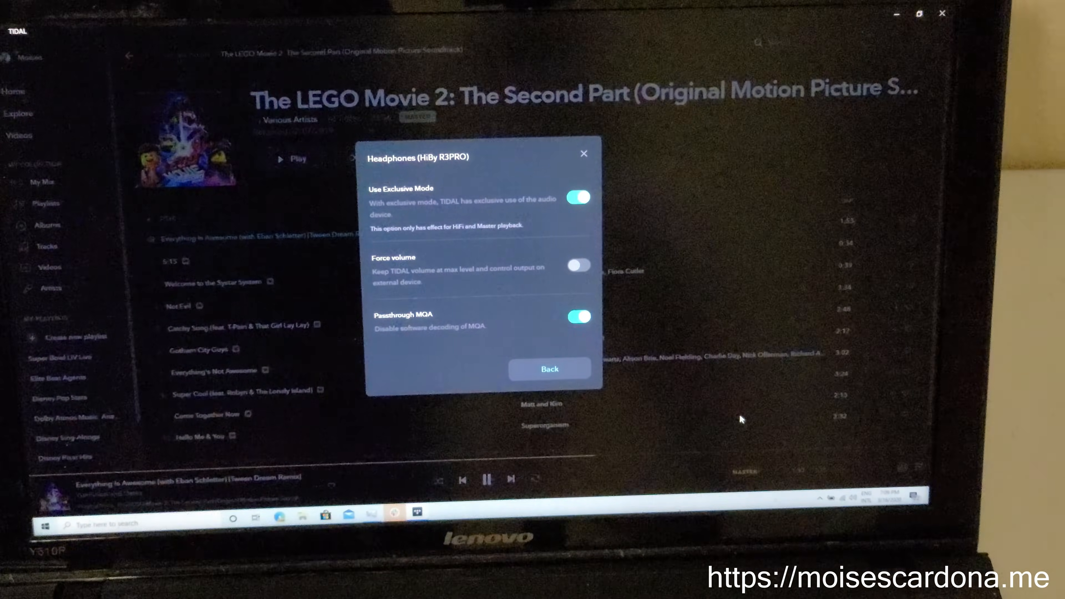
Turn off Passthrough MQA for the HiBy R3PRO, leaving Exclusive Mode on and Force volume off
left_click(577, 317)
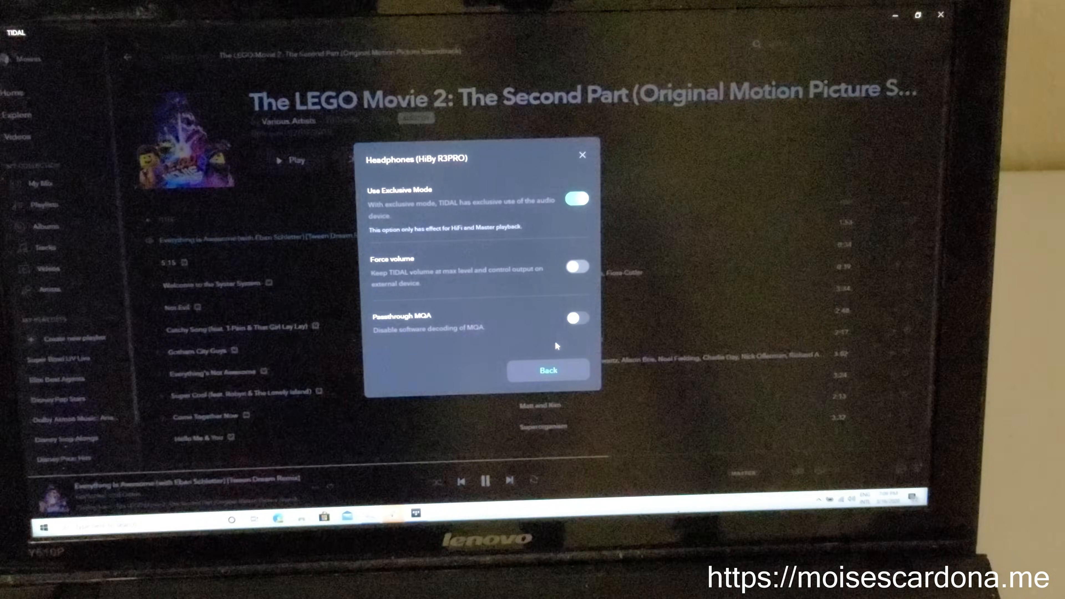